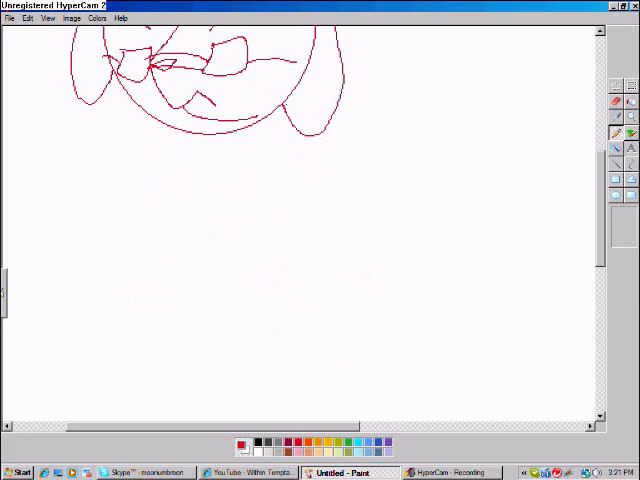
# Step: Sketch the bespectacled dog in red outline, then bring up the Muzy reference puppy picture
pyautogui.moveTo(245, 130); pyautogui.dragTo(230, 390)
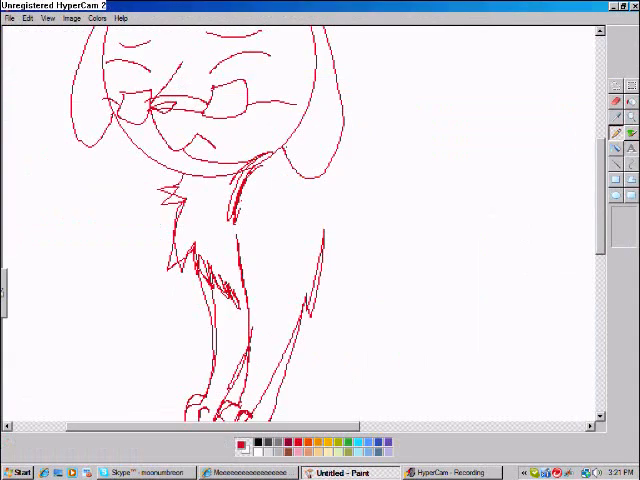
pyautogui.click(250, 472)
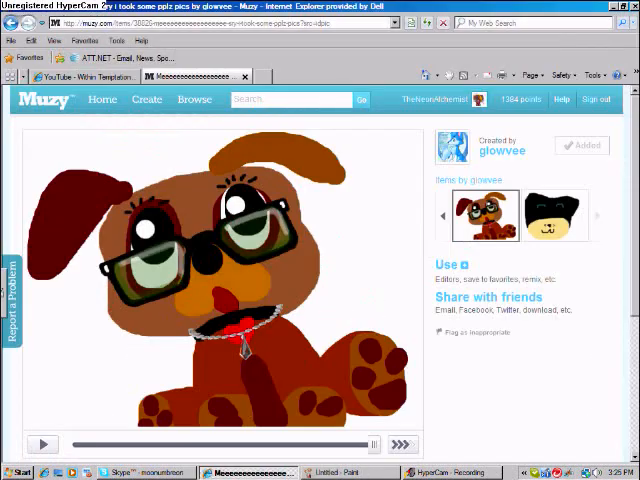
# Step: View the Muzy brown dog-with-glasses picture, then return to the Paint drawing
pyautogui.click(345, 472)
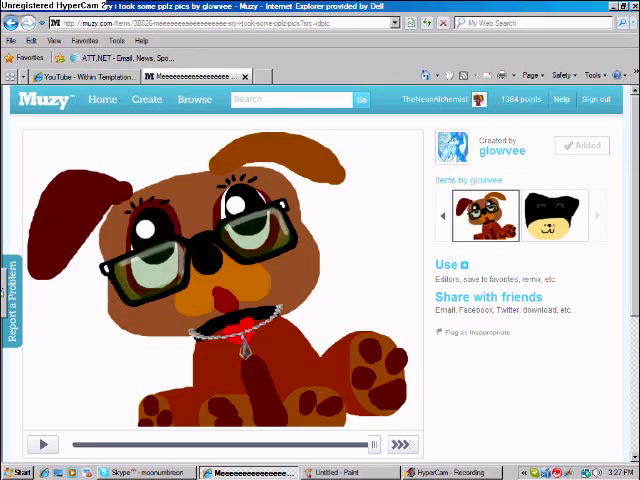
pyautogui.click(338, 472)
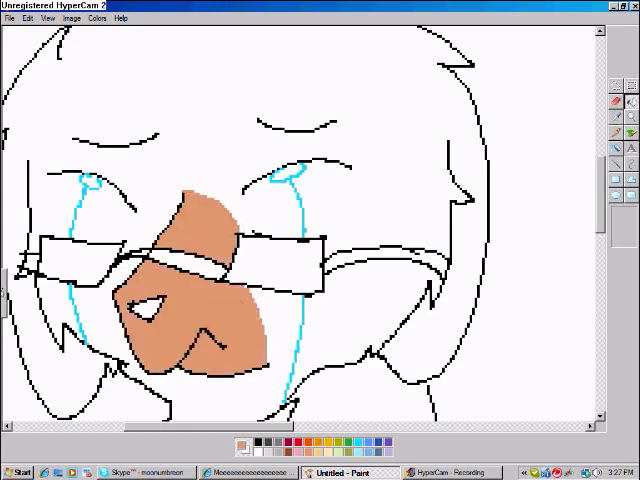
# Step: Fill the face with brown fur, dark red eye areas and an orange muzzle
pyautogui.click(145, 312)
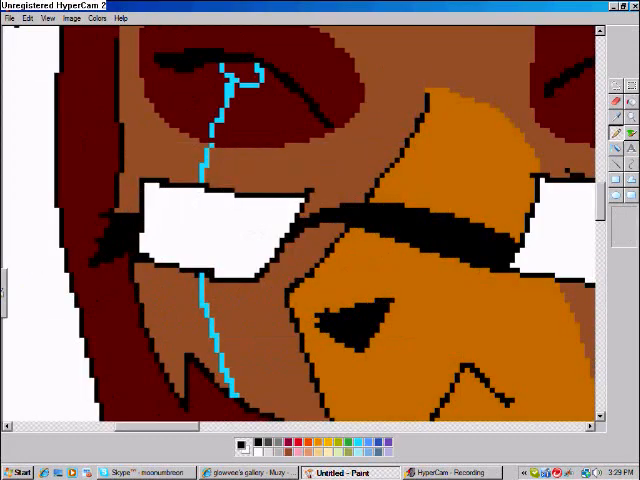
pyautogui.click(252, 472)
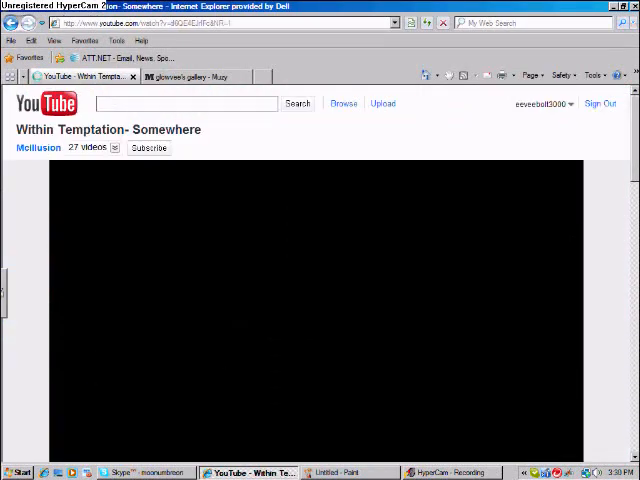
pyautogui.click(334, 472)
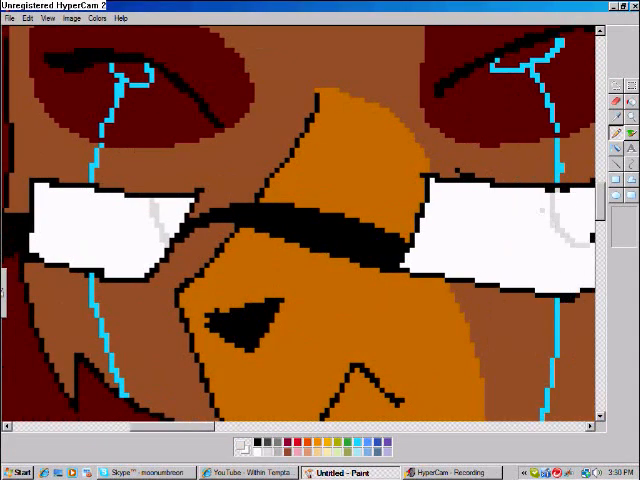
# Step: Switch to Internet Explorer showing Muzy's gallery of dog drawings
pyautogui.click(251, 472)
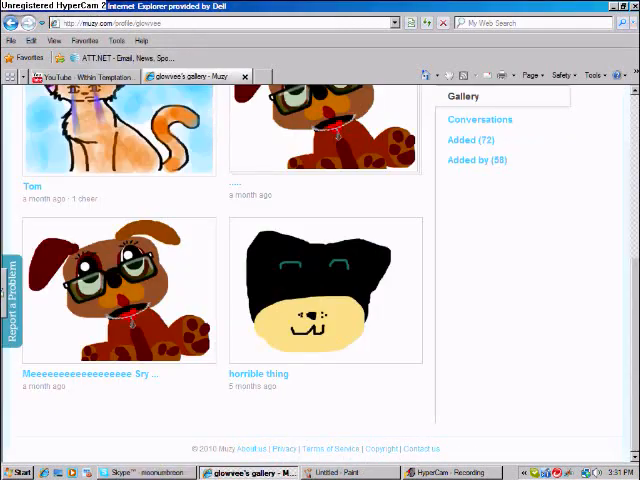
# Step: Paste Muzy's dog-with-glasses picture onto the Paint canvas beside the coloured dog
pyautogui.click(351, 472)
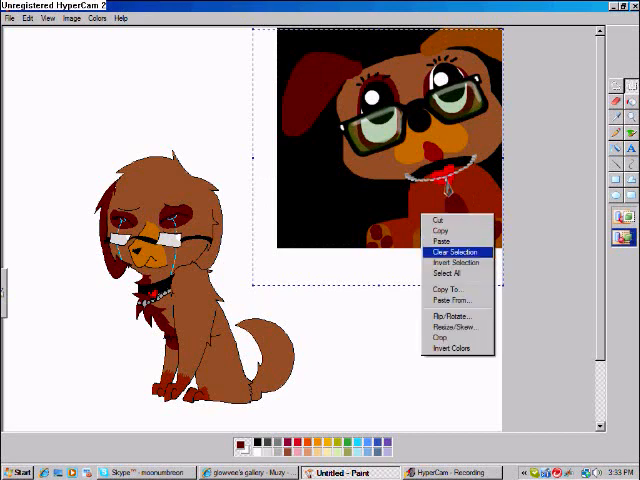
# Step: Clear the pasted reference picture from the canvas and return to the Muzy gallery
pyautogui.click(450, 251)
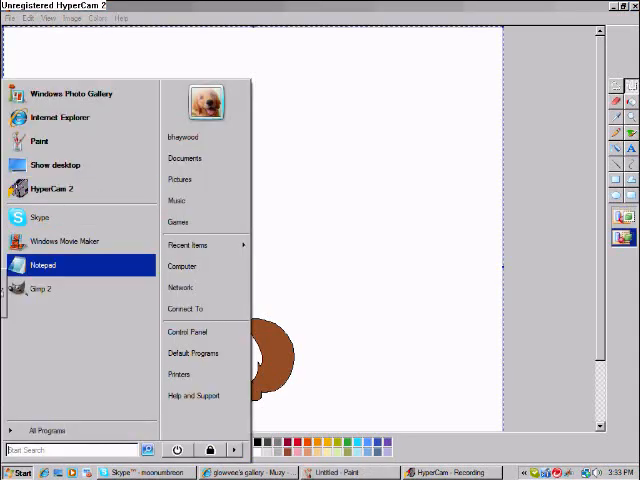
pyautogui.click(245, 472)
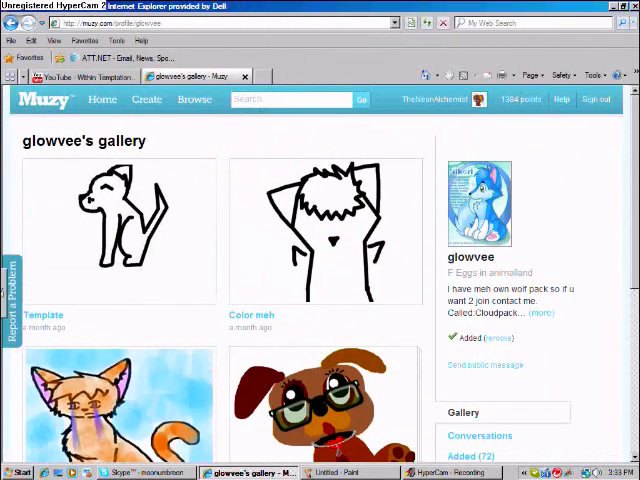
pyautogui.scroll(-3)
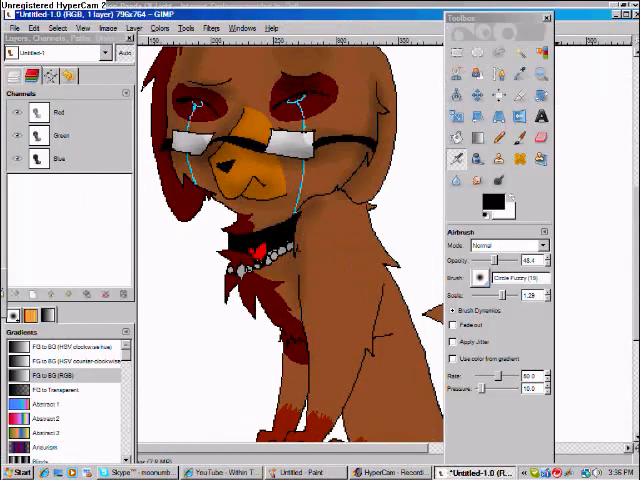
pyautogui.moveTo(575, 278)
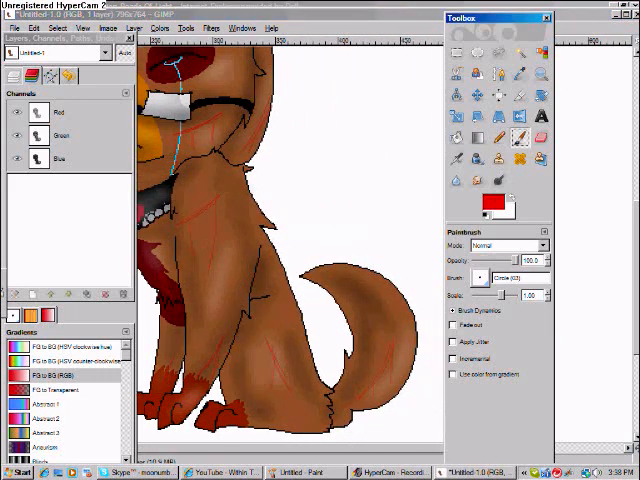
# Step: Add thin darker fur-detail strokes across the dog's body and create a new empty layer
pyautogui.click(475, 160)
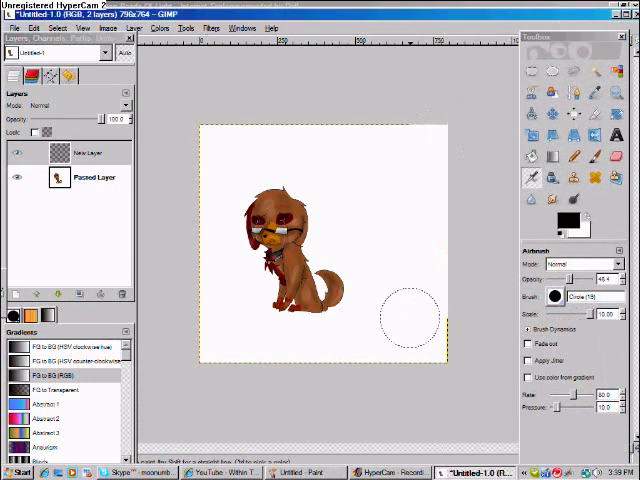
pyautogui.moveTo(490, 235)
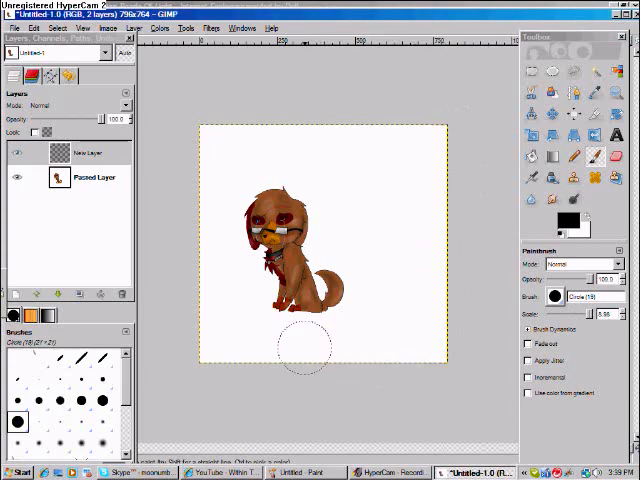
# Step: Switch from GIMP to the Google 'Dark Backround' search results
pyautogui.click(306, 472)
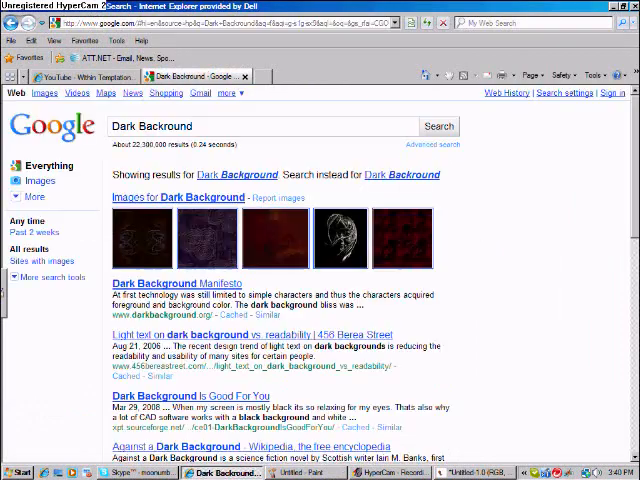
# Step: Browse dark background image results, preview one, scroll several pages, then return to YouTube
pyautogui.click(40, 181)
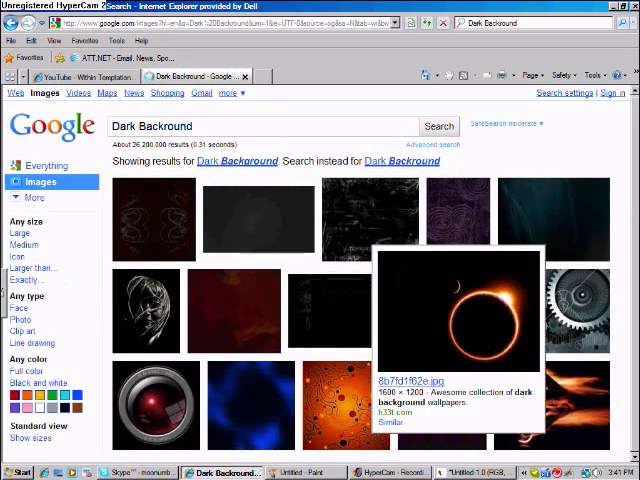
pyautogui.click(458, 310)
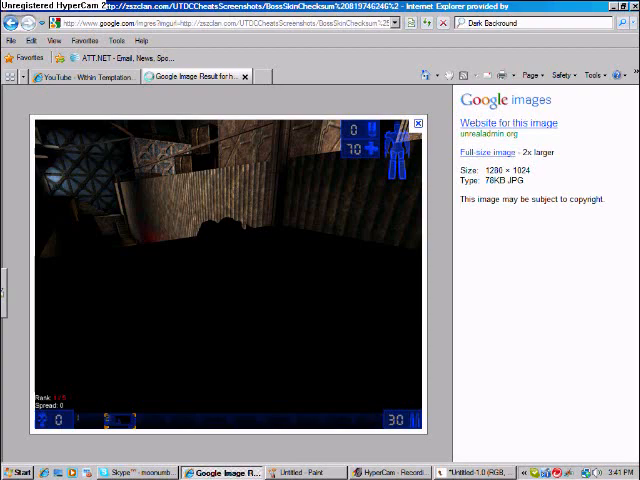
pyautogui.click(507, 123)
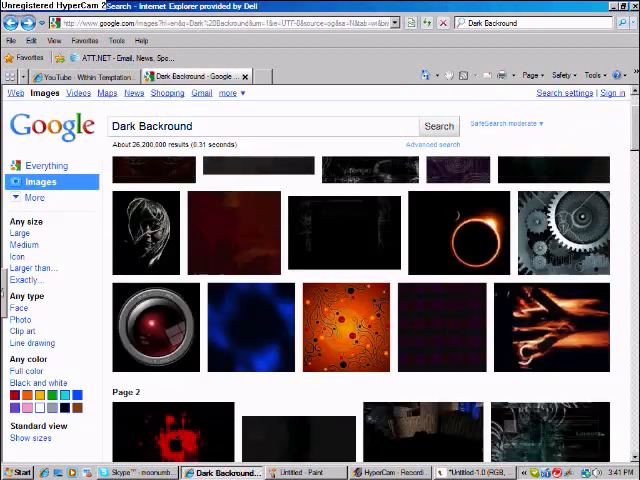
pyautogui.scroll(-3)
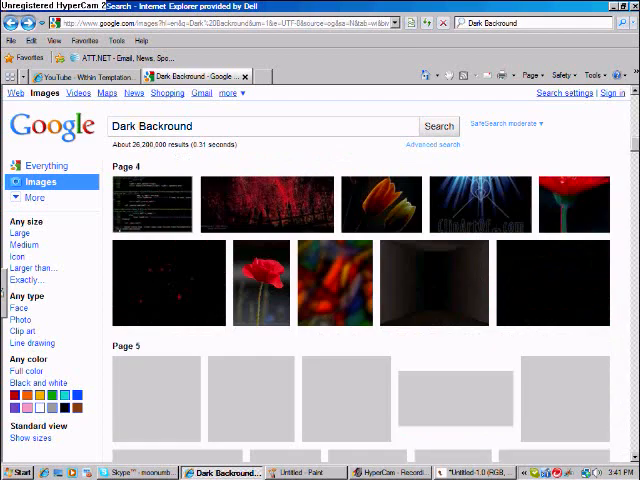
pyautogui.scroll(-3)
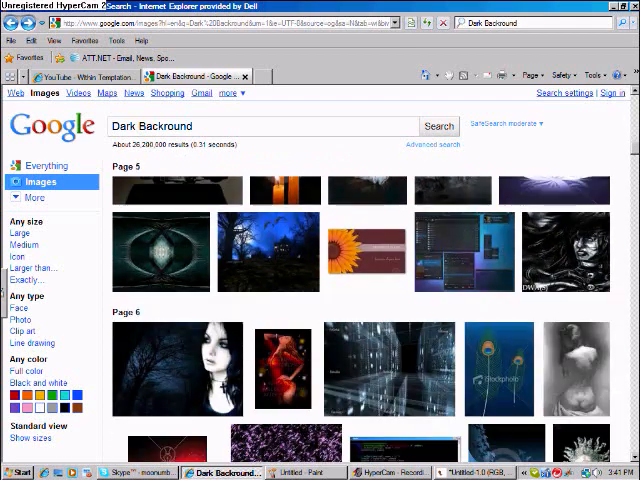
pyautogui.click(85, 76)
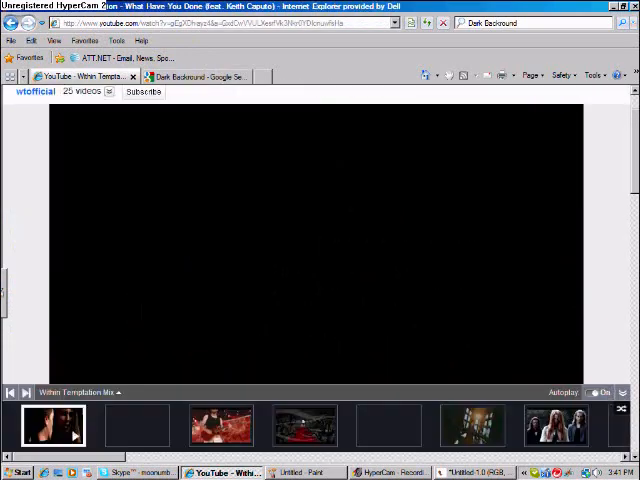
# Step: Recheck the dark background results, then play the Within Temptation video from the start
pyautogui.click(315, 240)
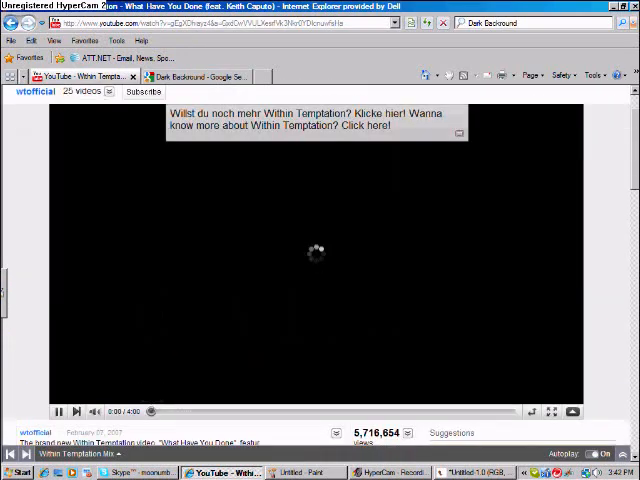
pyautogui.click(190, 76)
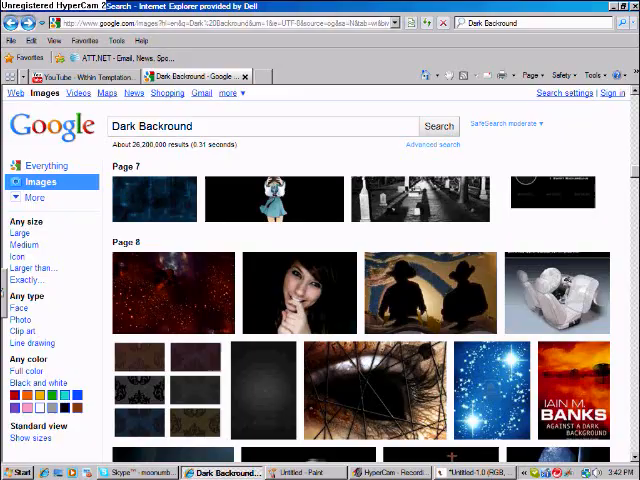
pyautogui.click(307, 472)
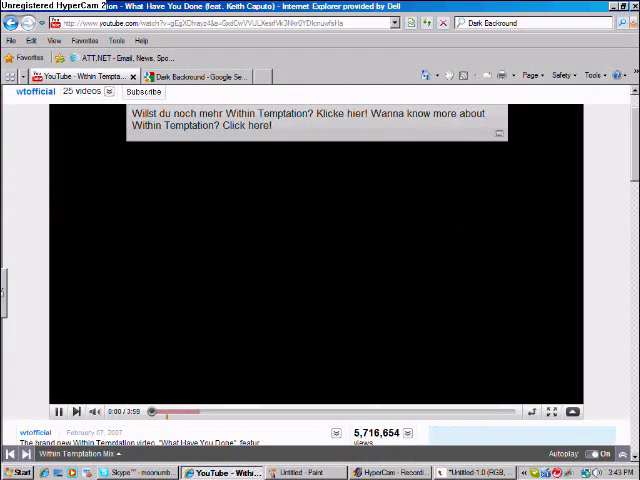
pyautogui.click(300, 472)
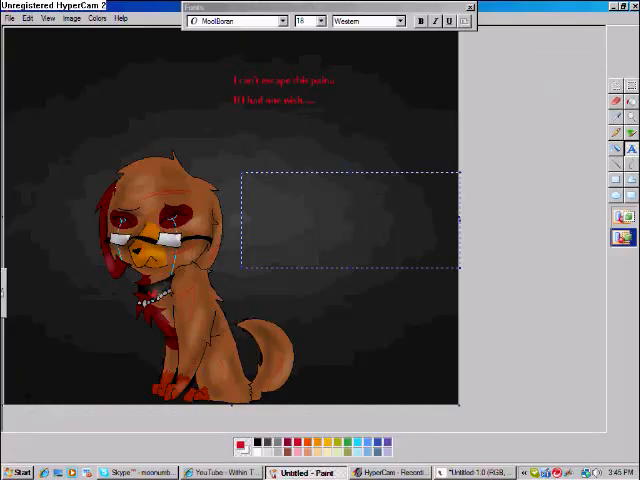
# Step: Type the red caption "I'd make it go away!" beside the dog
pyautogui.write("I'd make i")
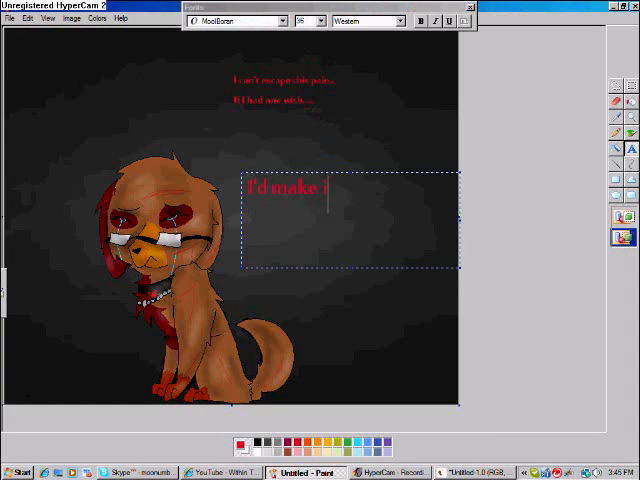
pyautogui.write('t go away!')
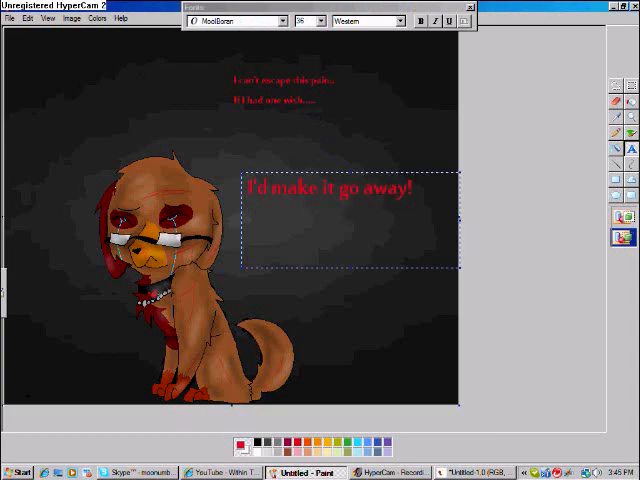